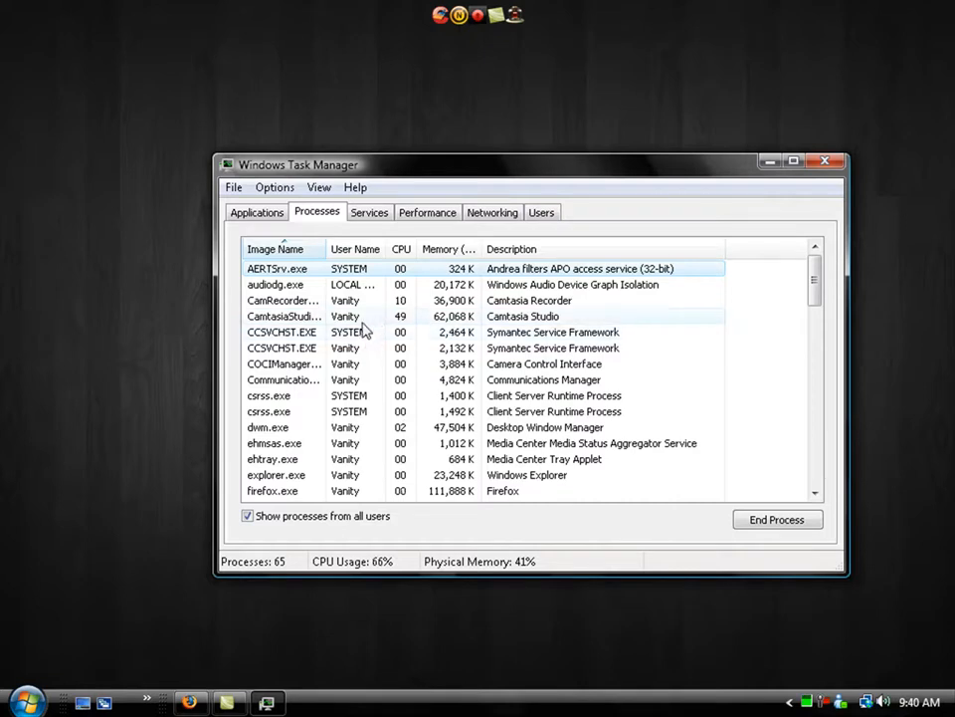
- Scroll the Processes list down until firefox.exe comes into view
scroll("down", 3)
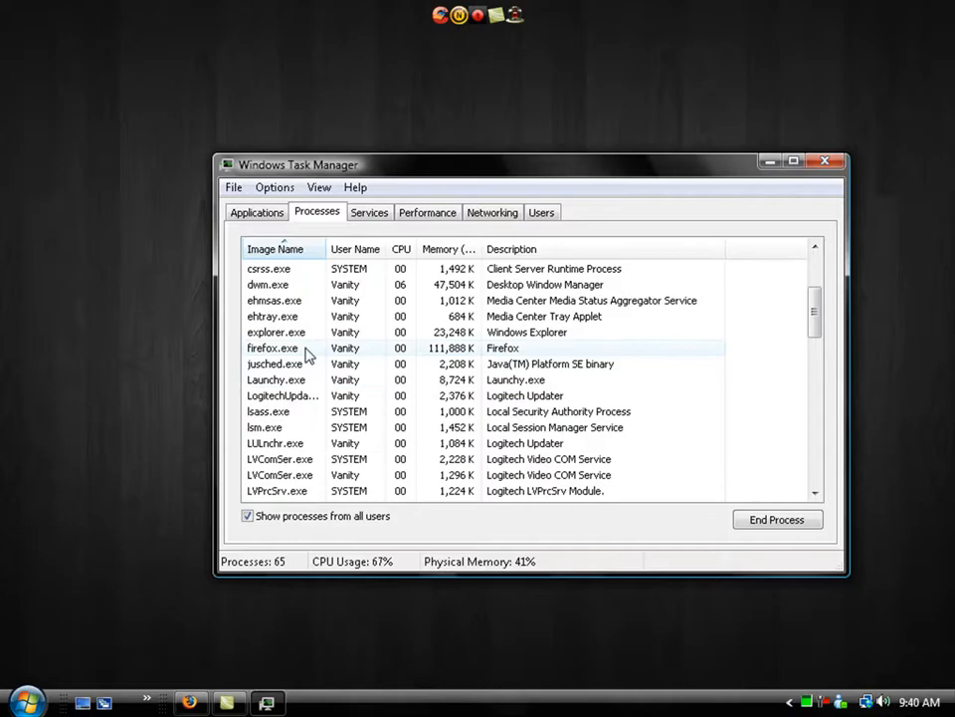
- Set firefox.exe processor affinity to CPU 0 only by unchecking CPU 1 and confirming
right_click(270, 347)
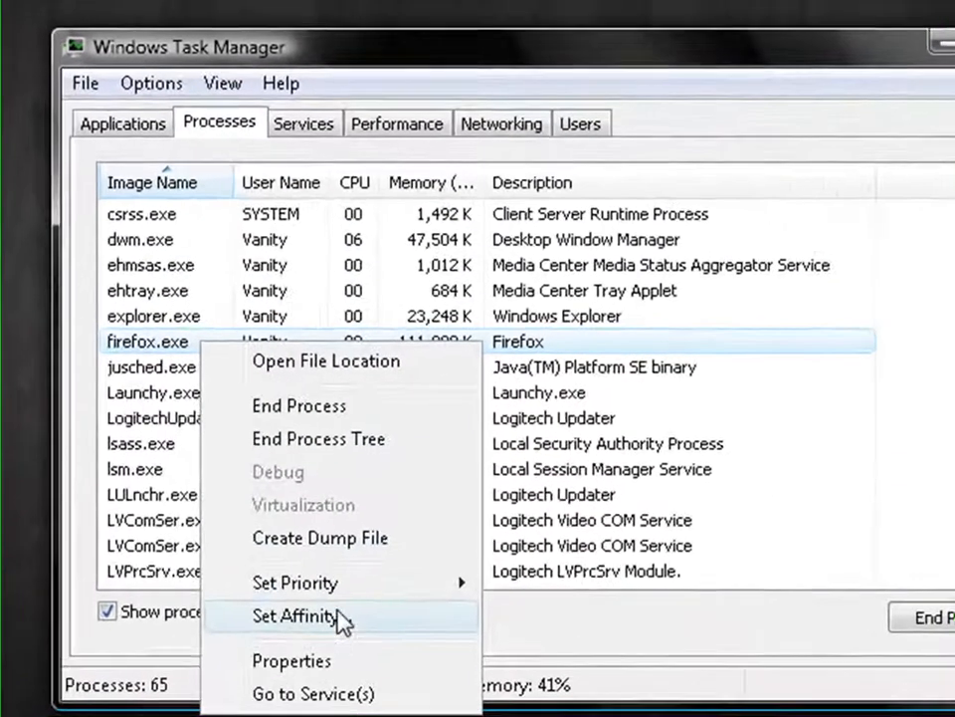
left_click(293, 617)
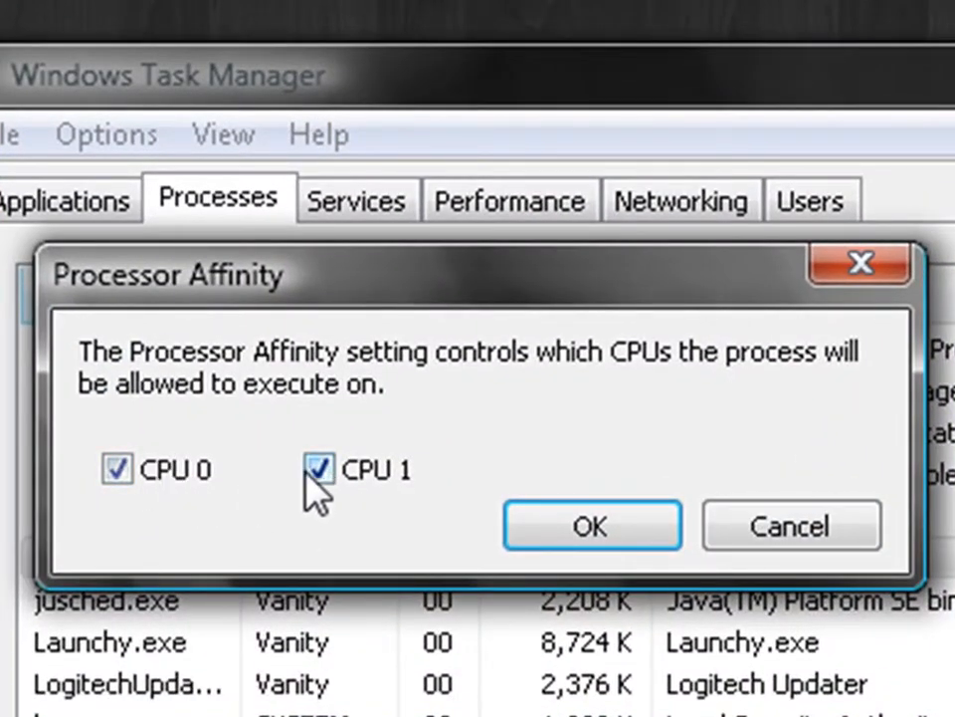
left_click(318, 469)
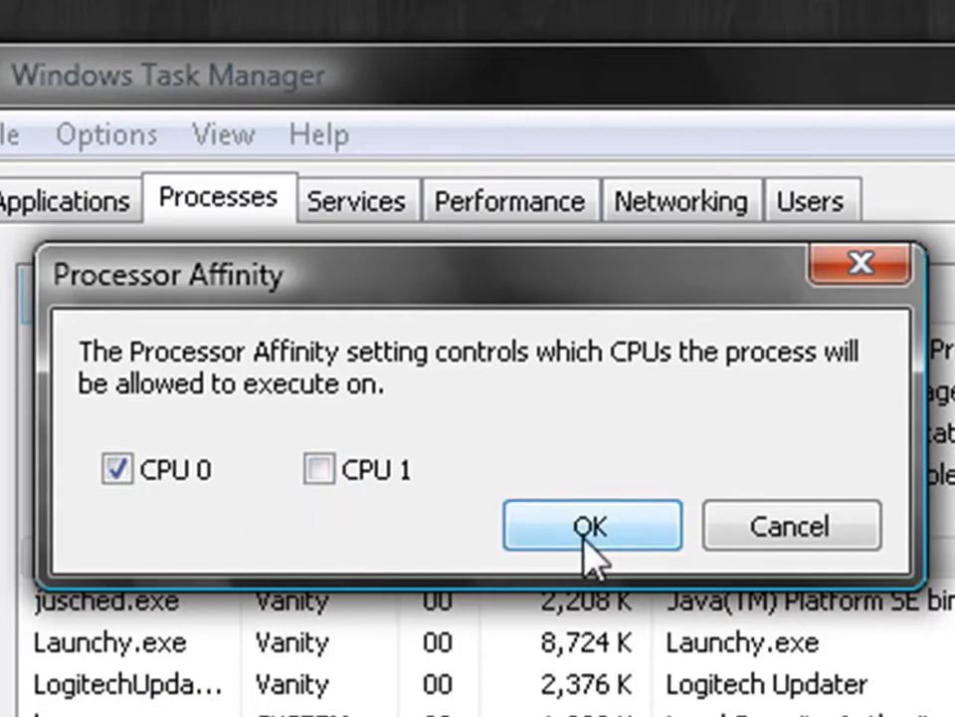
left_click(593, 526)
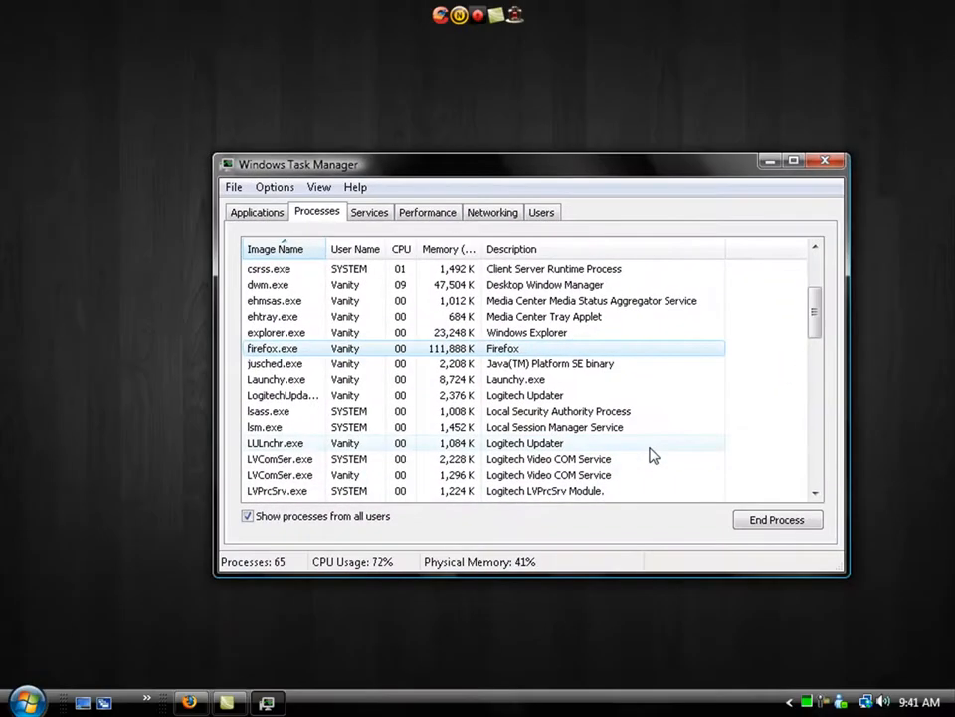
mouse_move(627, 418)
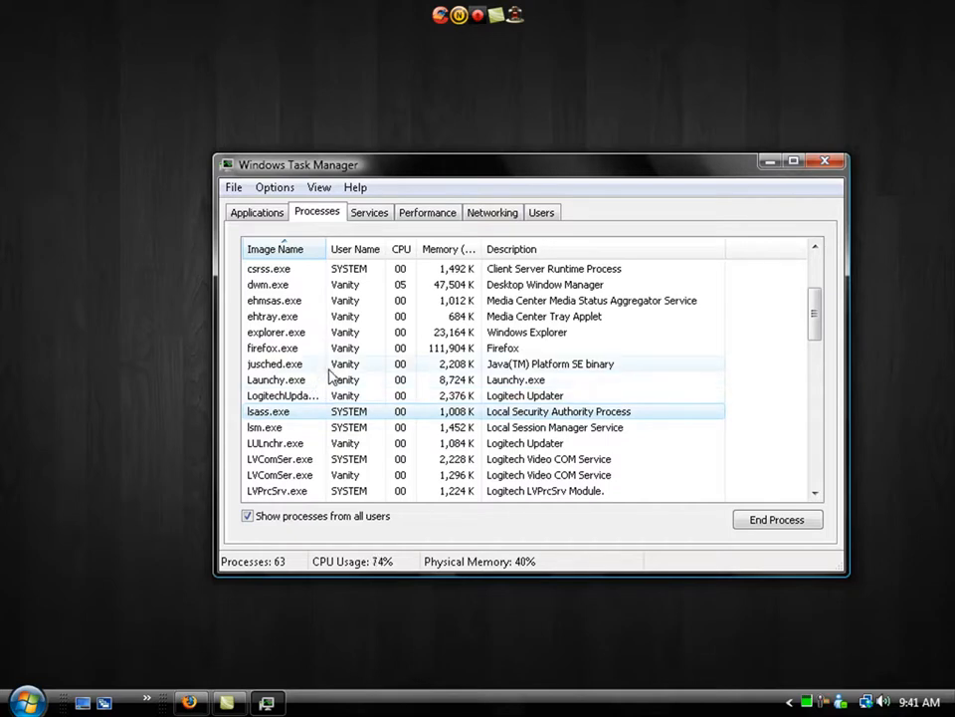
mouse_move(349, 426)
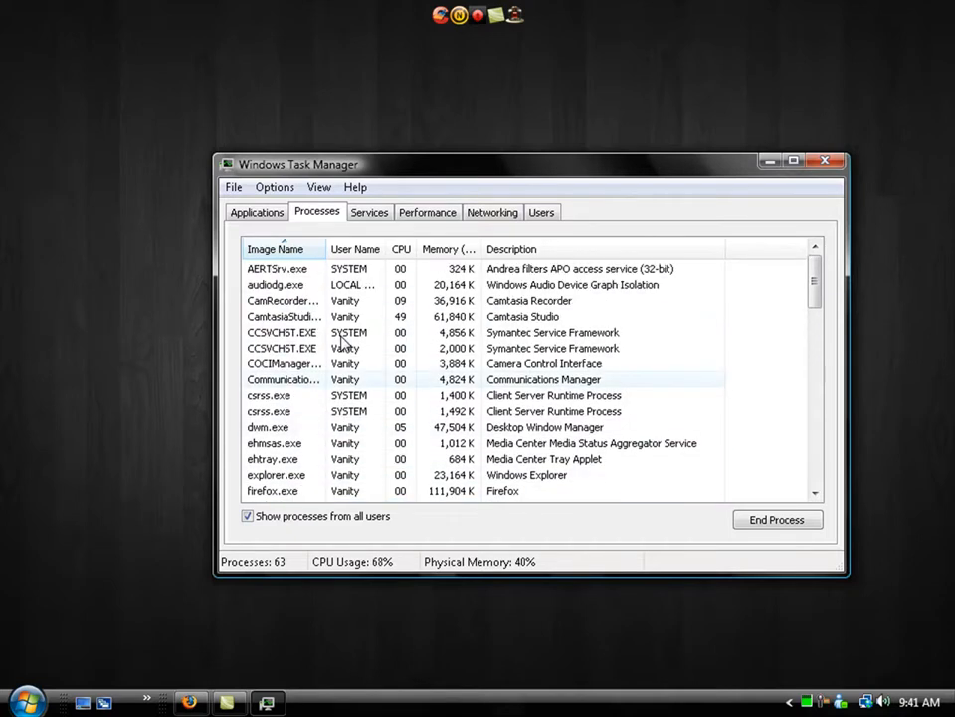
scroll("down", 3)
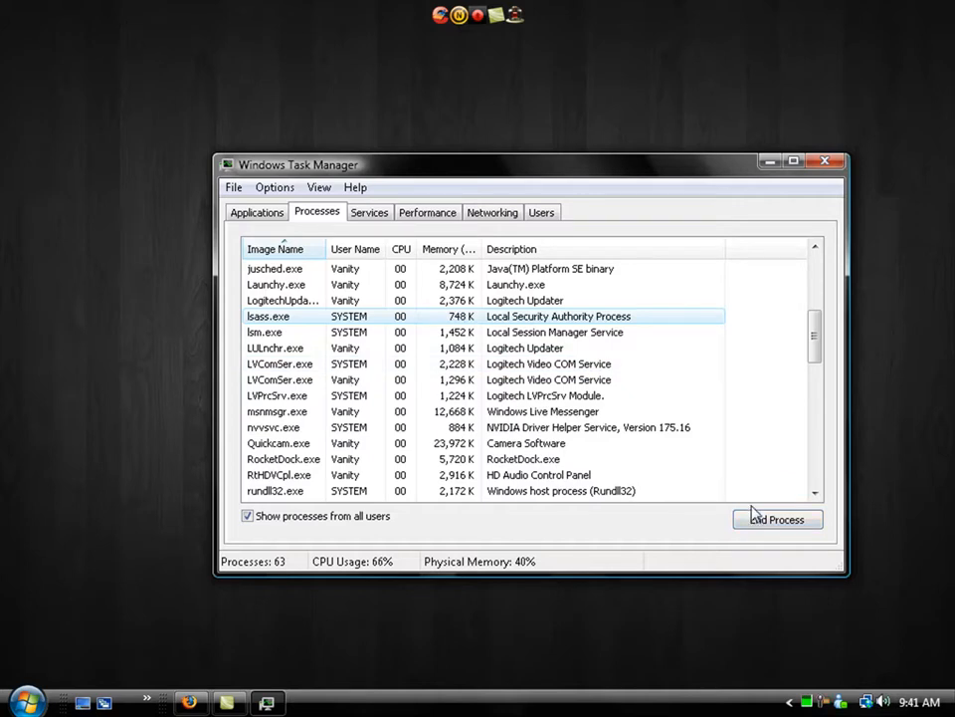
- Close Task Manager, leaving the empty desktop
left_click(826, 160)
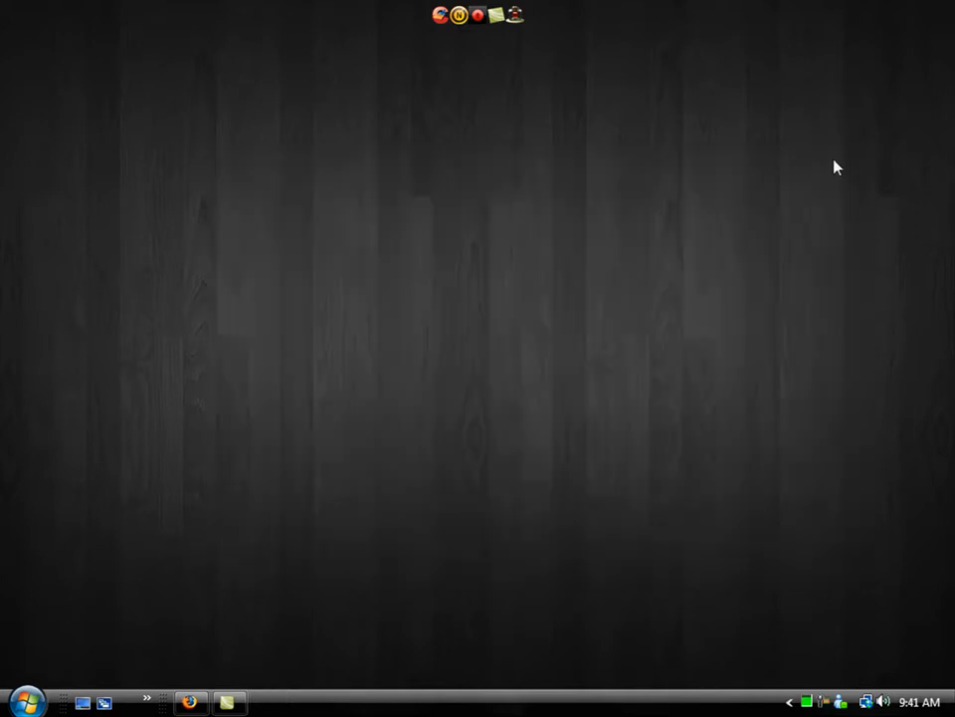
mouse_move(575, 452)
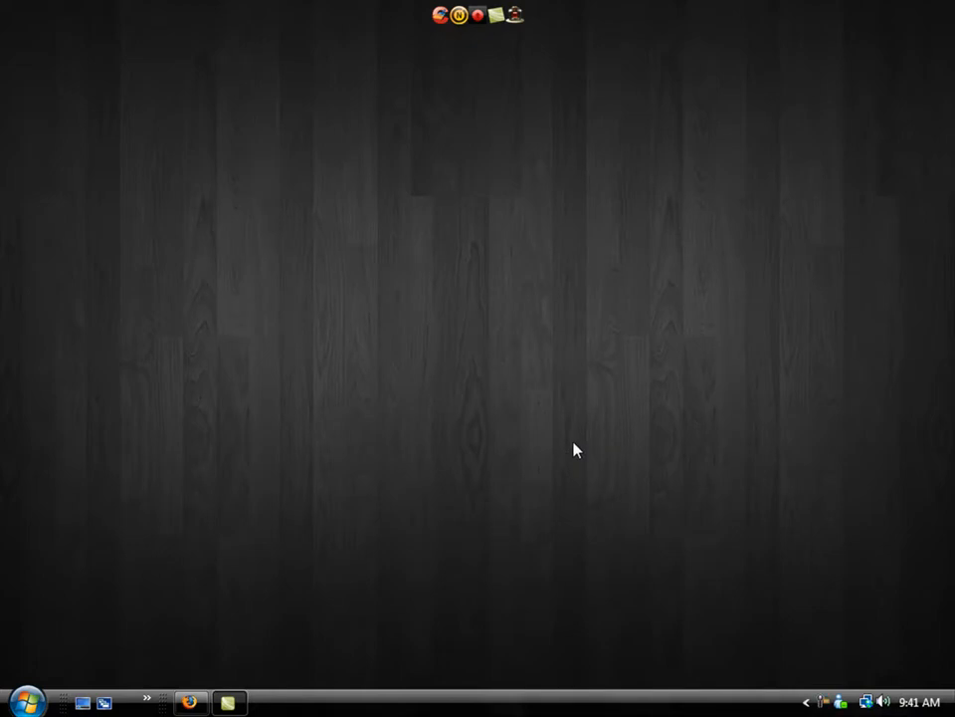
mouse_move(561, 220)
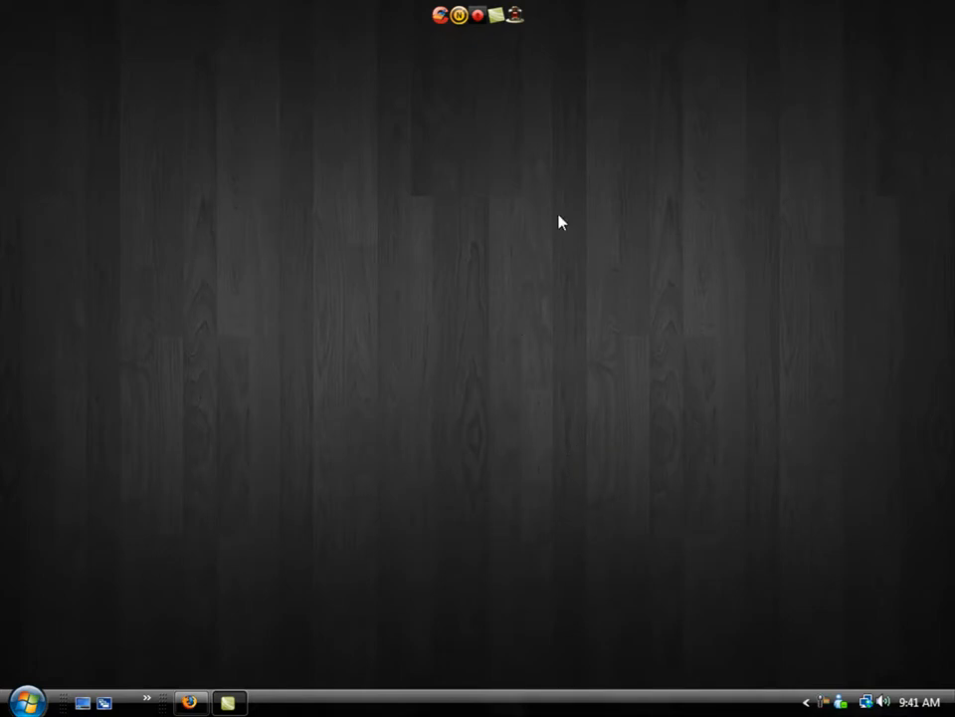